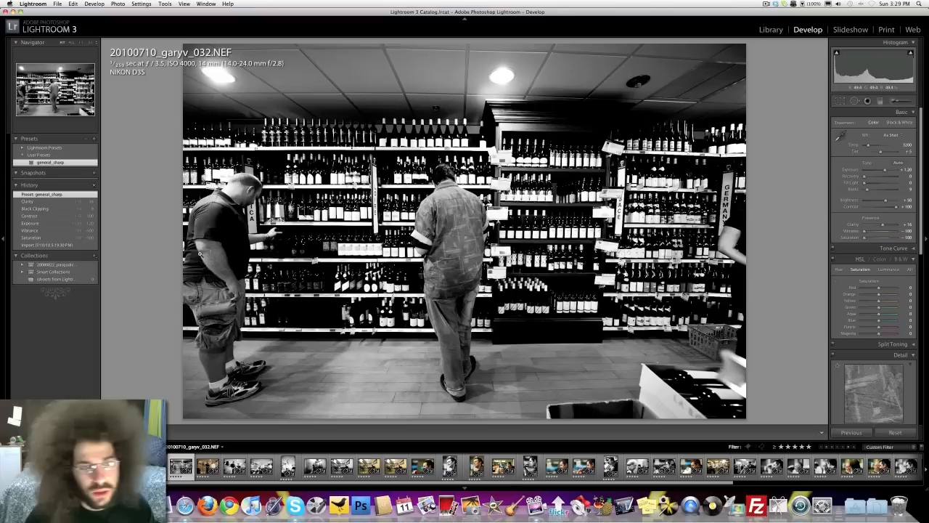
# Step: Load the black-and-white wine-store photo garyv_044 from the filmstrip into Develop
pyautogui.click(261, 467)
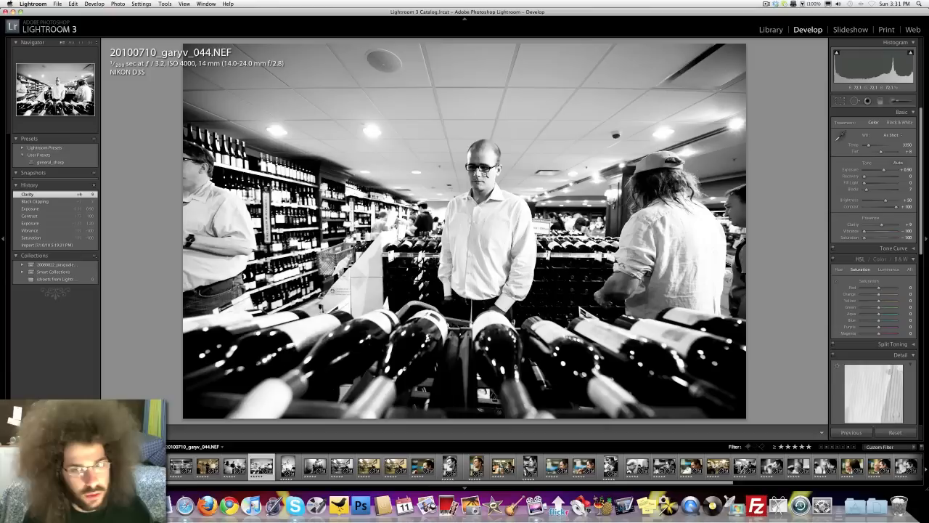
# Step: Load the color table-interview photo garyv_052 from the filmstrip
pyautogui.click(287, 466)
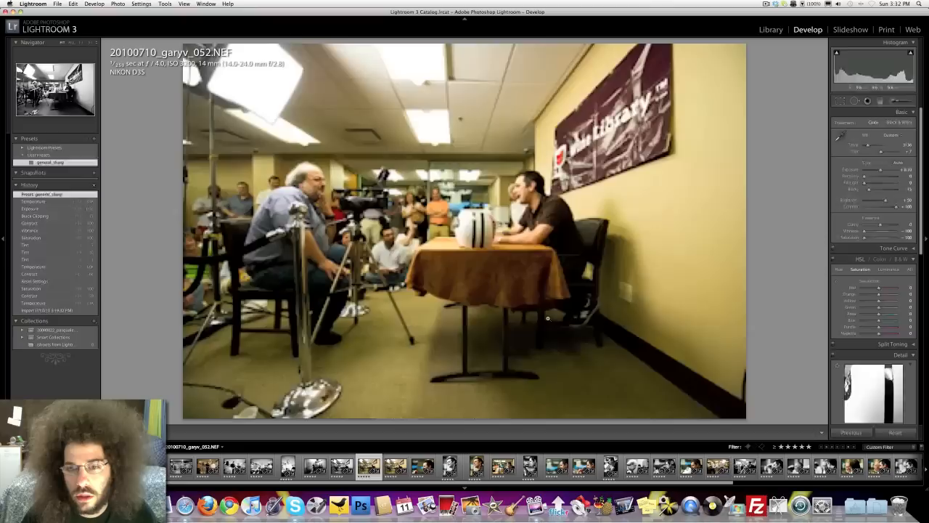
# Step: Step through the filmstrip to the color close-up profile portrait garyv_060
pyautogui.click(395, 467)
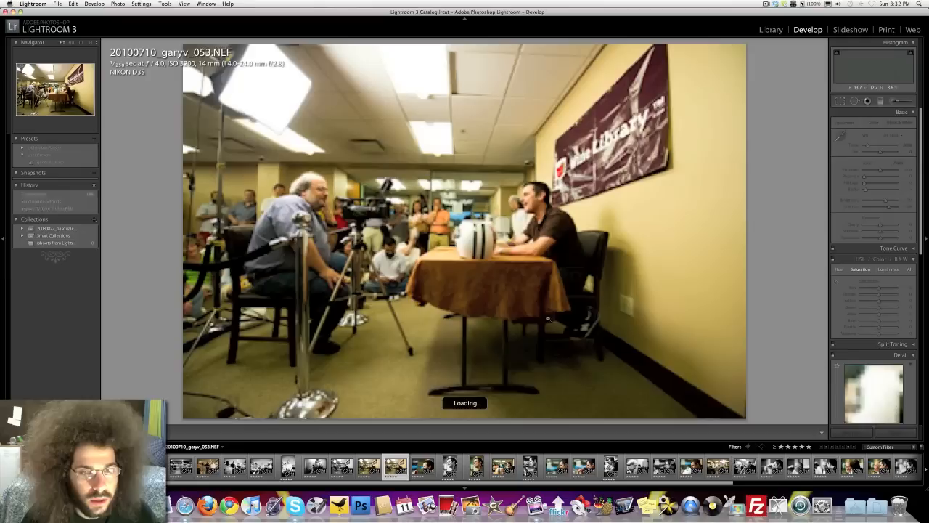
pyautogui.click(422, 467)
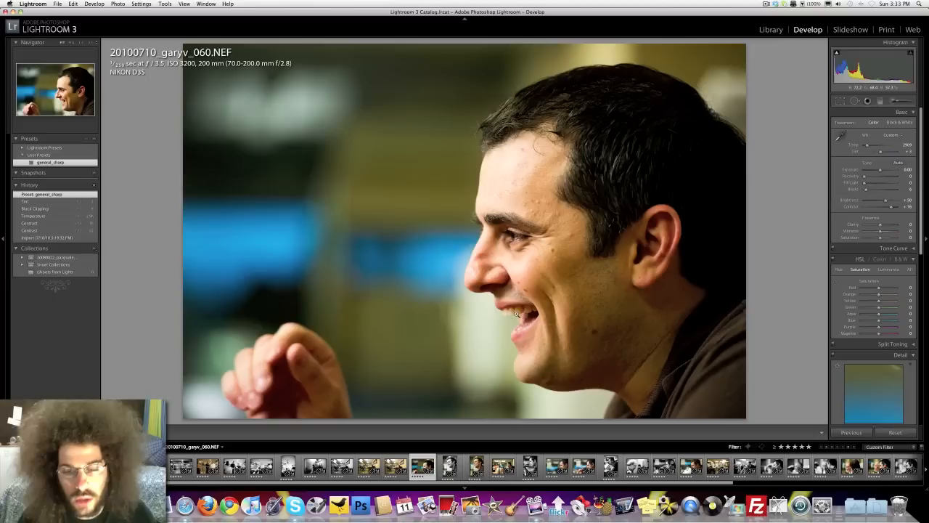
# Step: Load the color profile portrait with wine glass, garyv_073
pyautogui.click(450, 466)
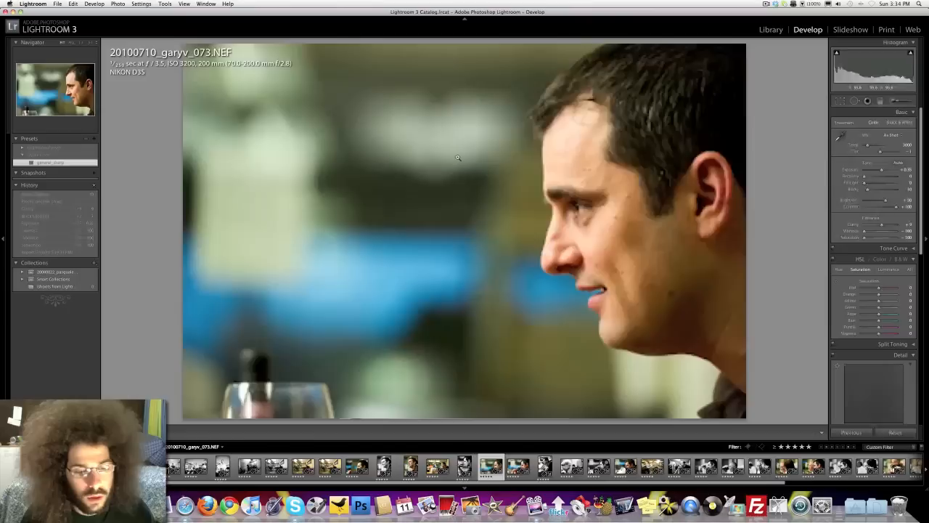
# Step: View the black-and-white straw-sipping photo garyv_079, then the man behind the video camera
pyautogui.click(464, 468)
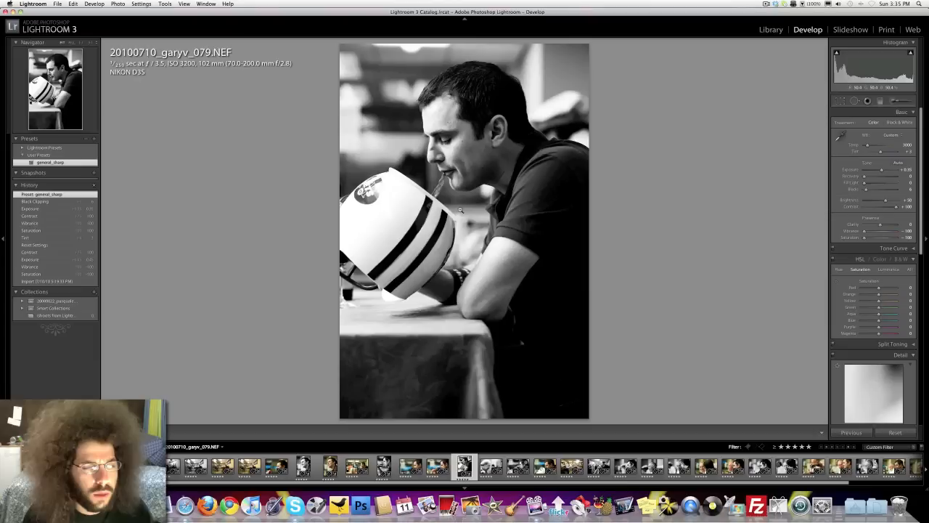
pyautogui.click(491, 466)
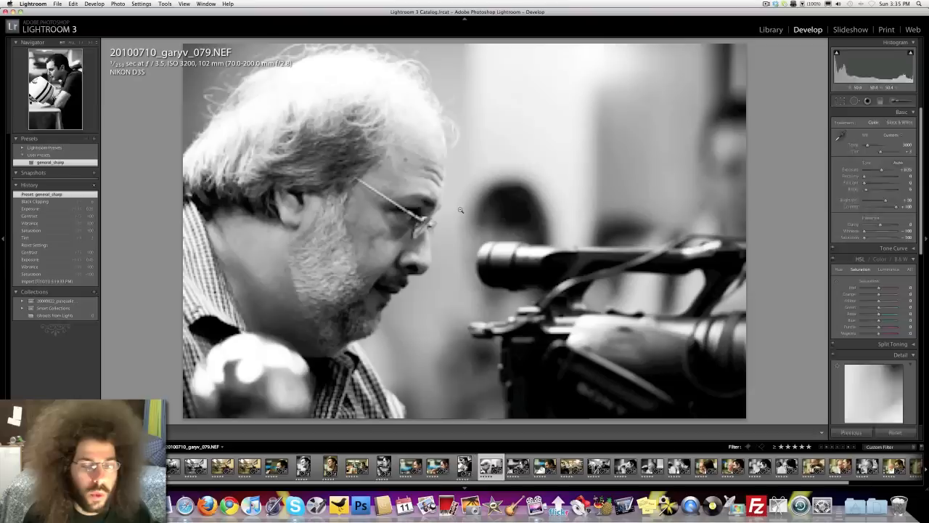
# Step: View the color crowd photo, then the black-and-white table shot garyv_104
pyautogui.click(464, 467)
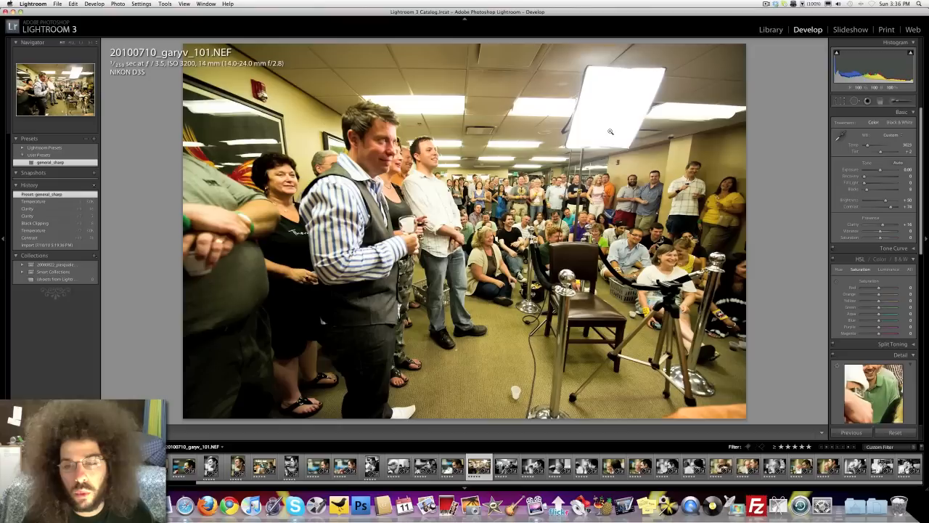
pyautogui.click(505, 467)
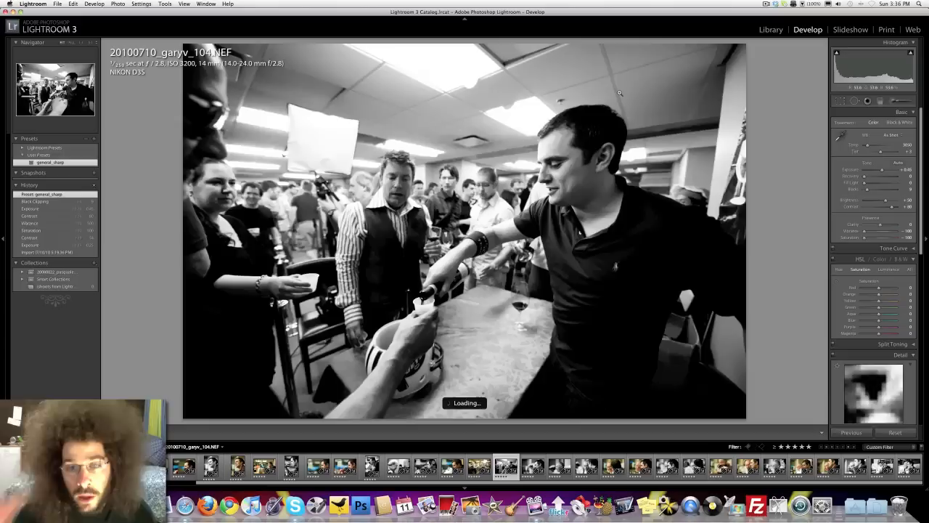
# Step: View the black-and-white smiling portrait, then the color wine-glass photo garyv_138
pyautogui.click(533, 467)
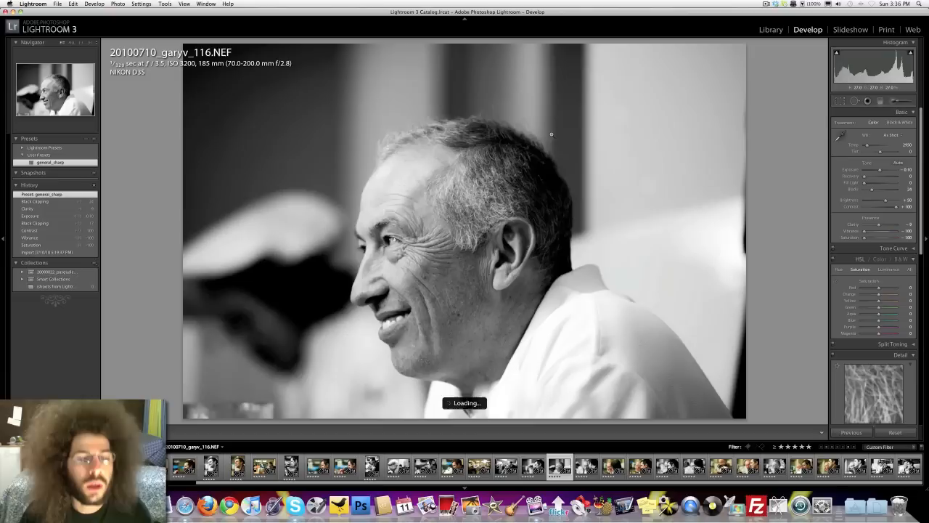
pyautogui.click(586, 467)
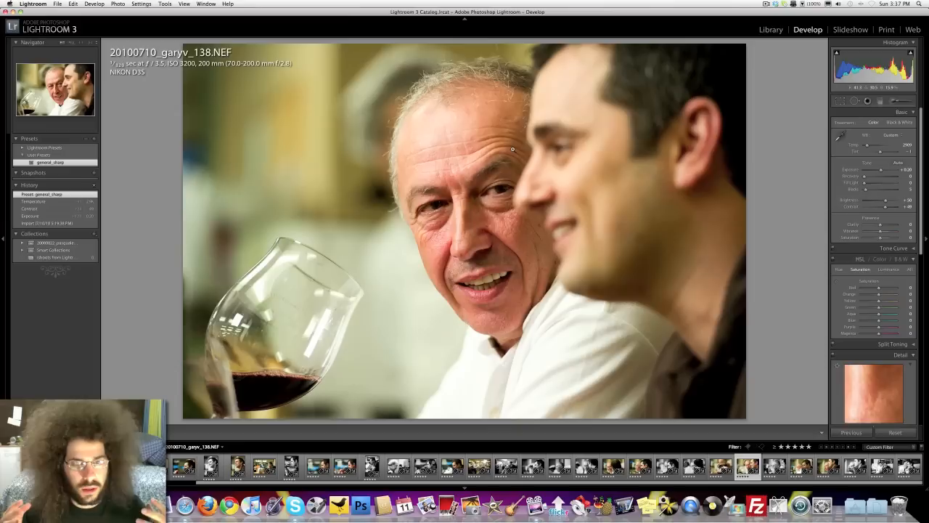
# Step: Load the tight color close-up of the older man's face, garyv_152
pyautogui.click(774, 468)
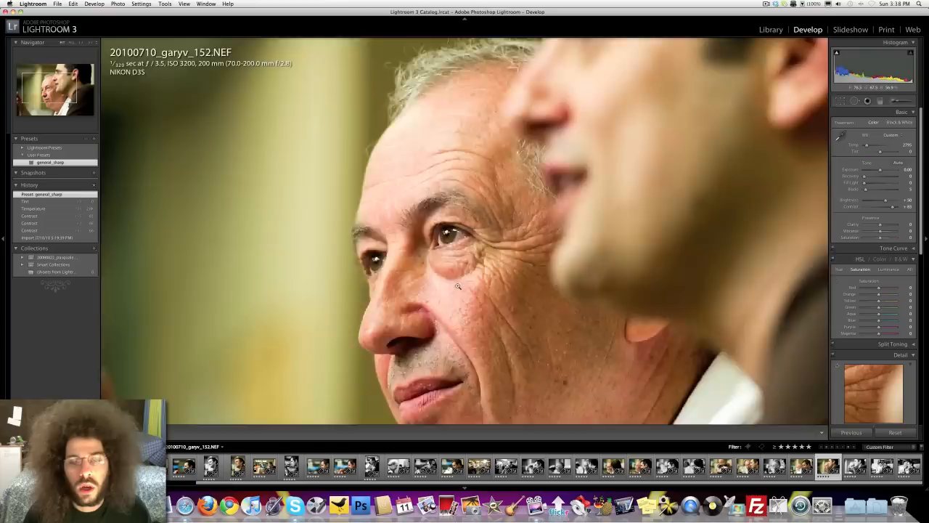
# Step: Load the black-and-white winelibrary.com banner photo garyv_162
pyautogui.click(880, 467)
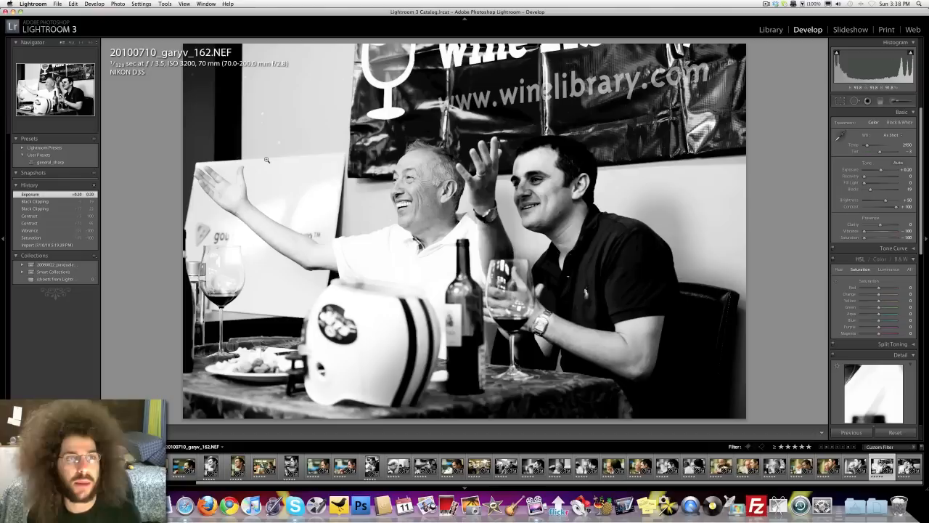